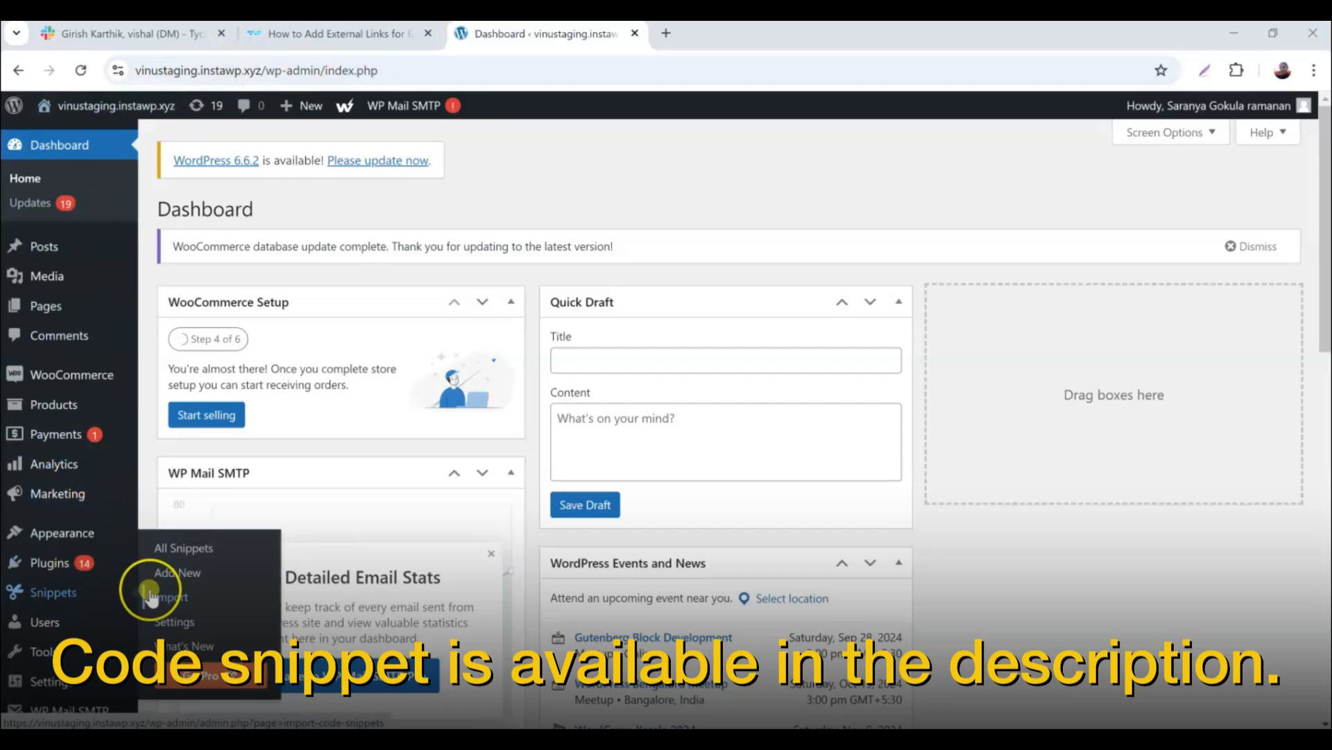
Start a new code snippet from the Snippets menu in the admin sidebar
left_click(176, 572)
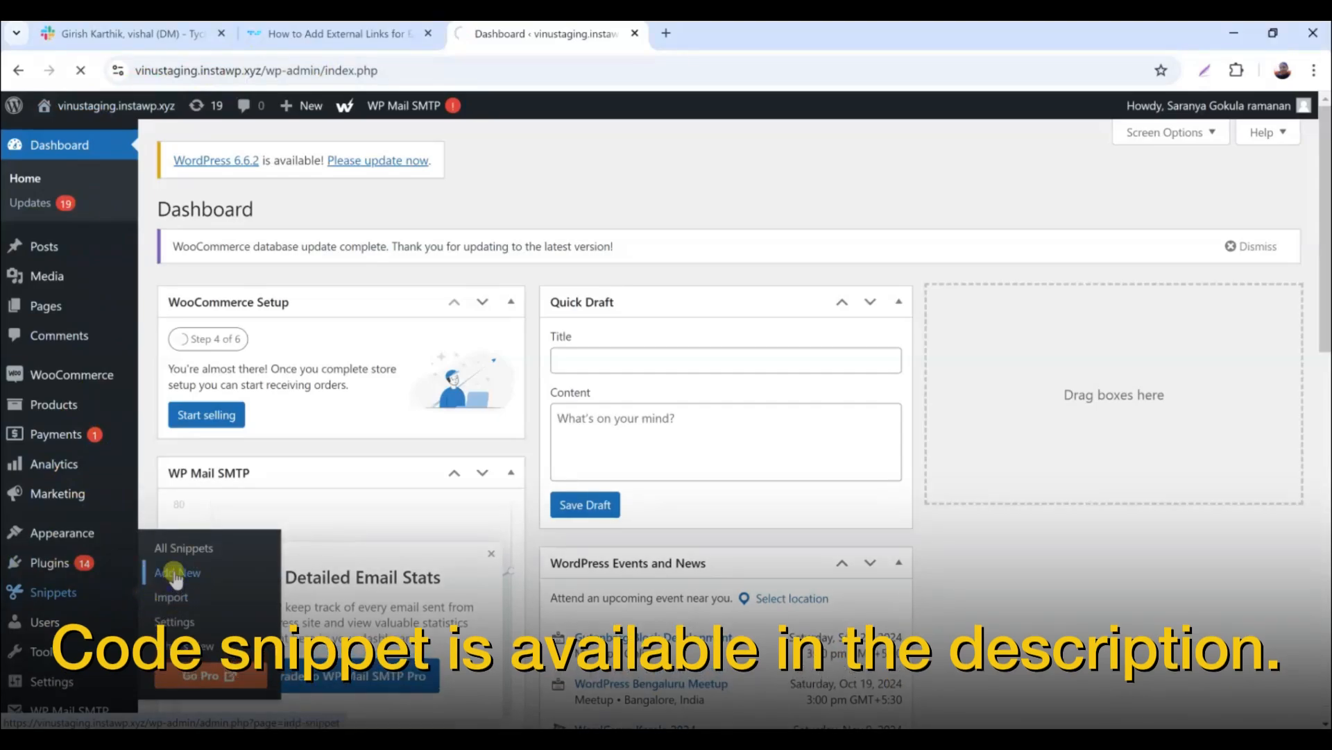
left_click(176, 571)
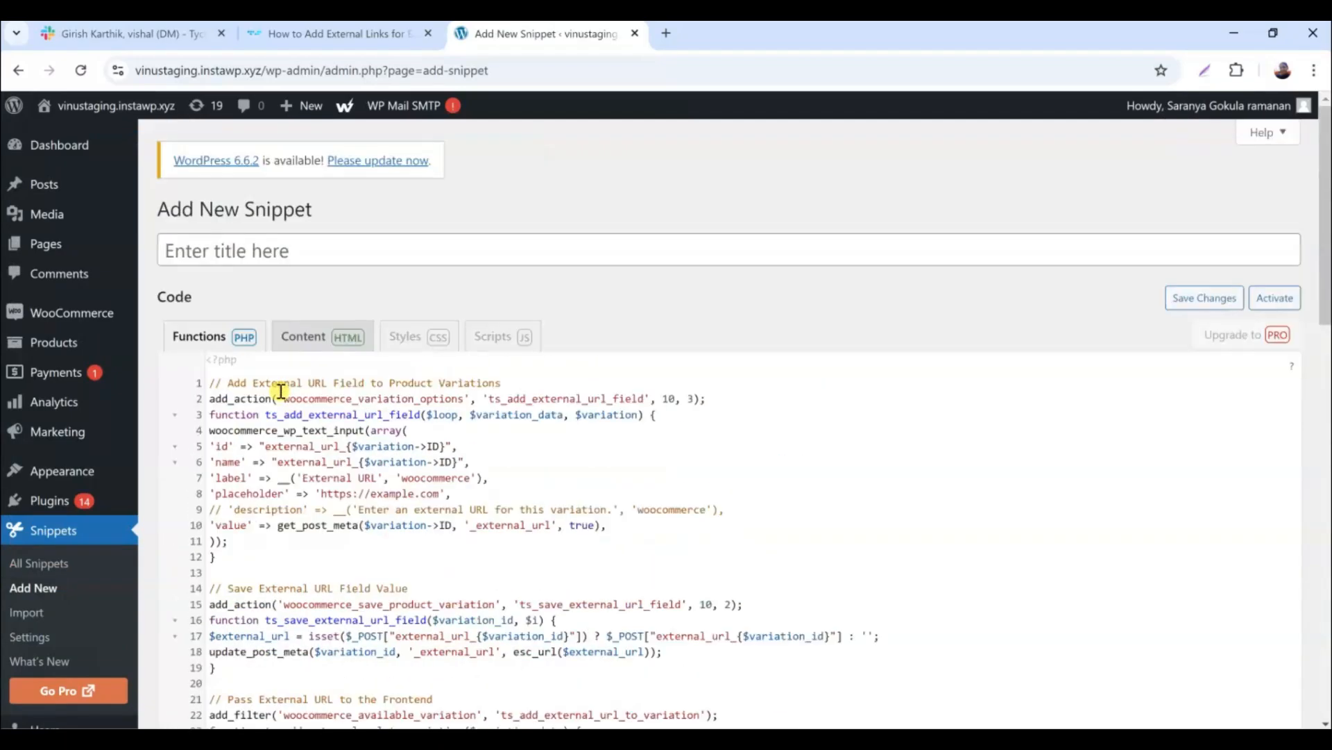
Title the snippet 'Add external links for variable products' and save it as active
type("Add e")
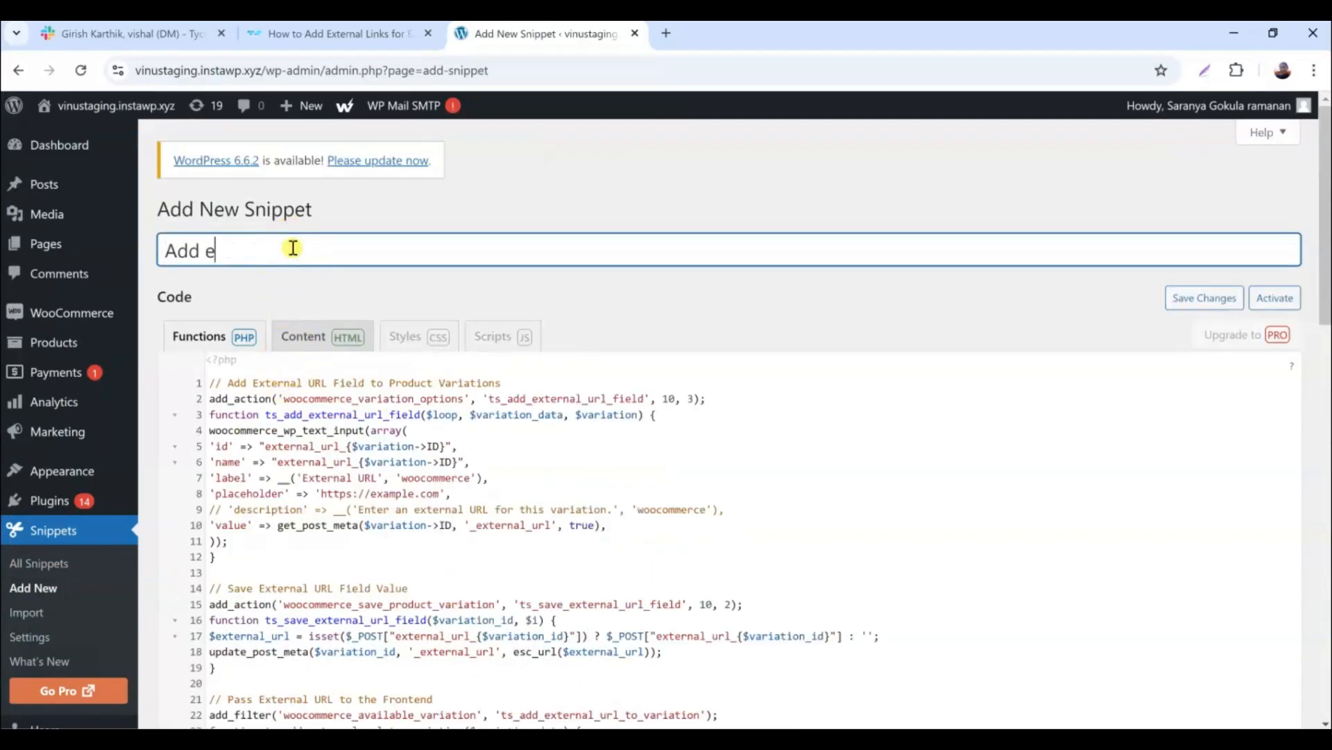
type("xternal links for v")
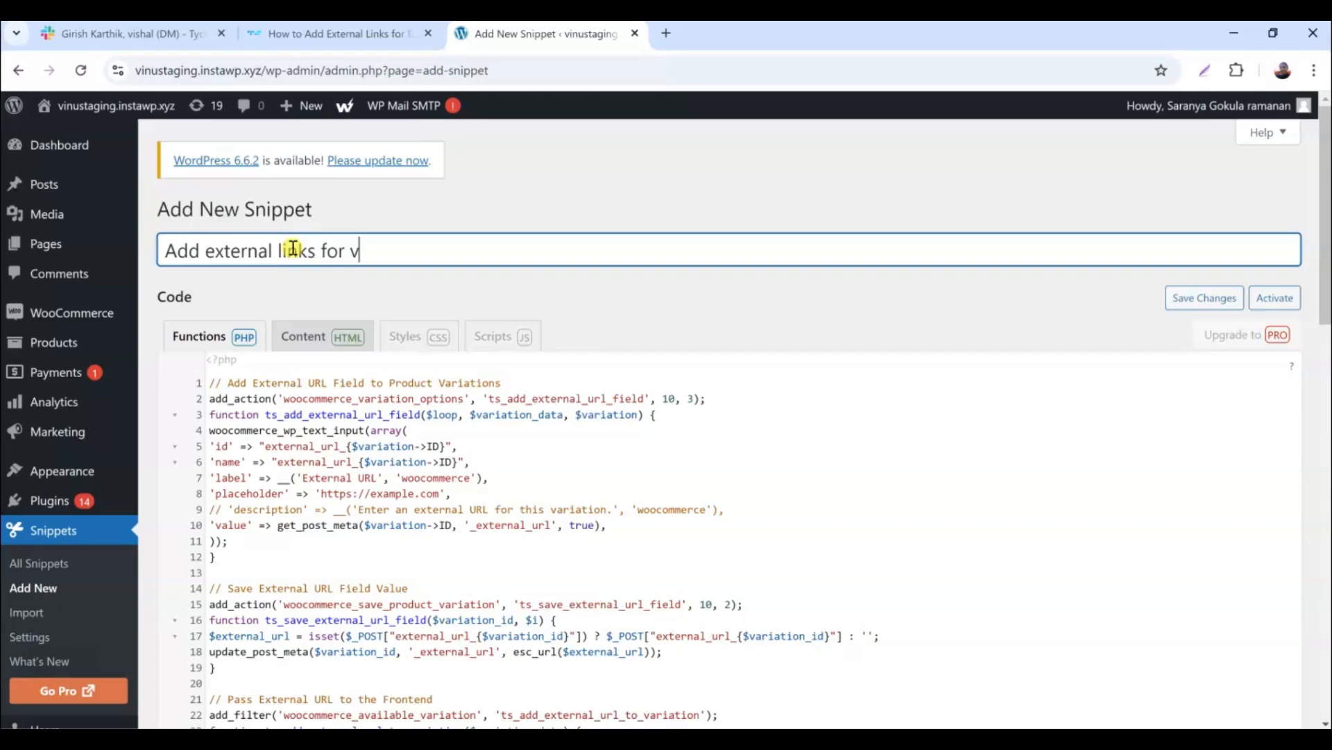
type("ariable products")
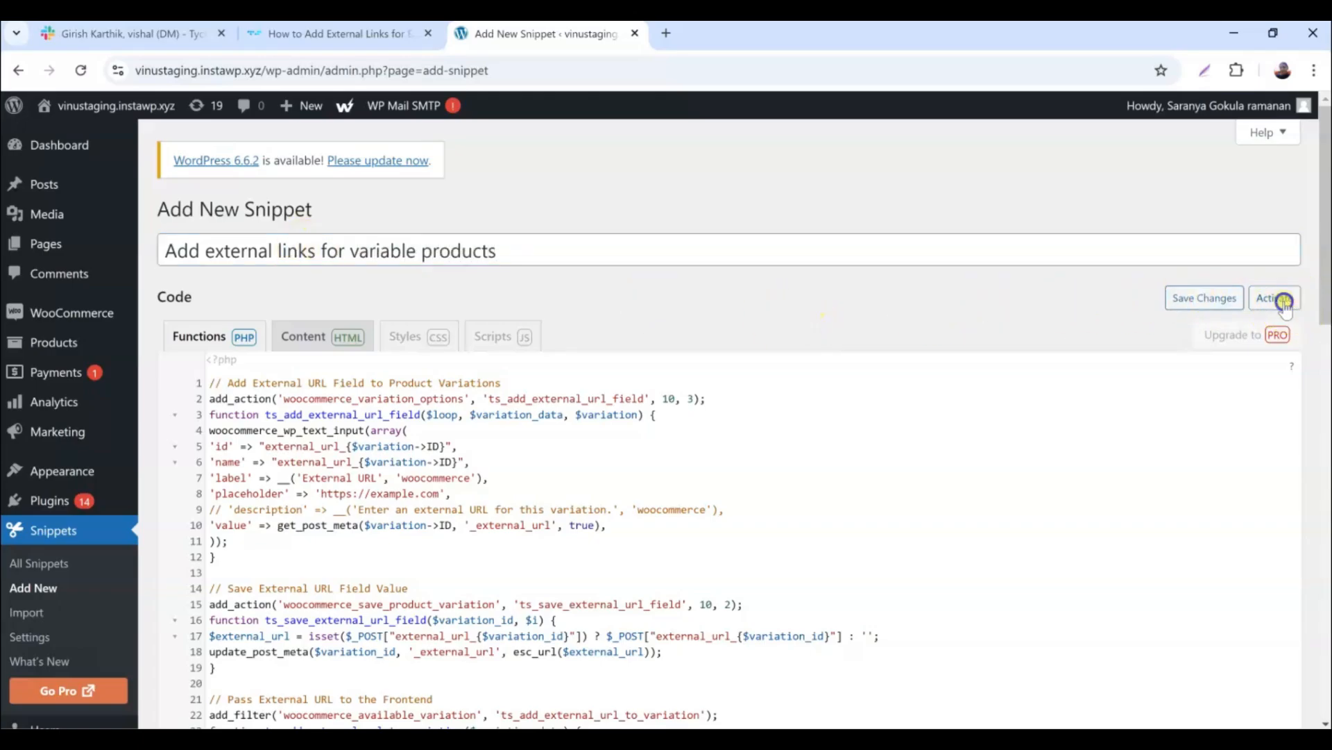
left_click(1270, 297)
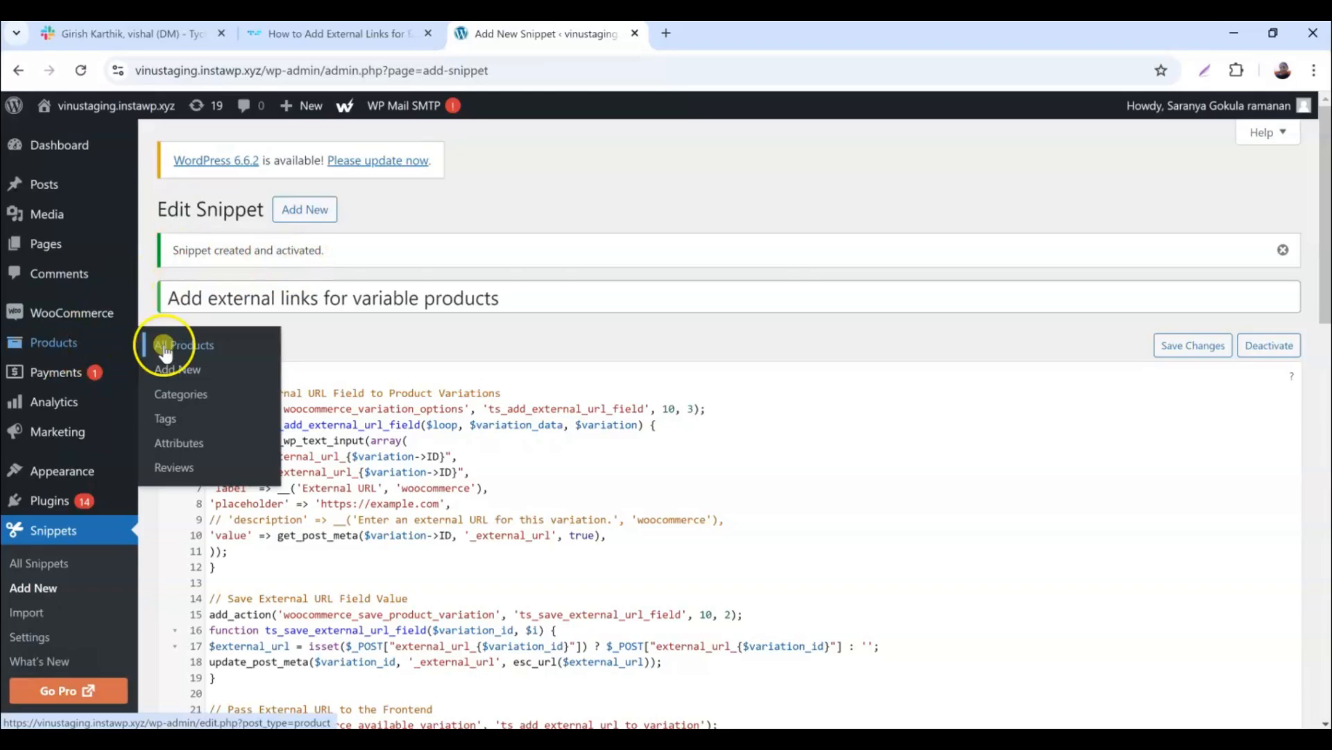
Go to the products list and bring the T-shirt's Product data box into view
left_click(184, 344)
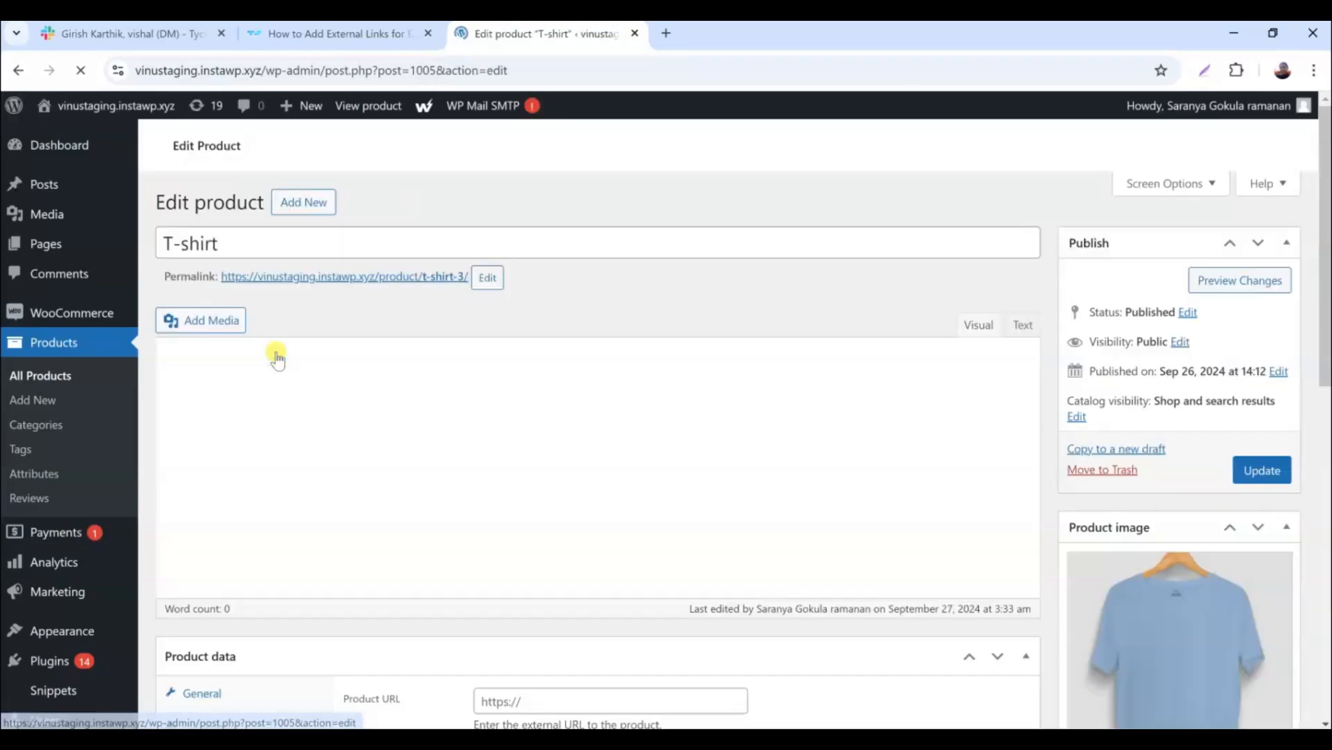
scroll("down", 3)
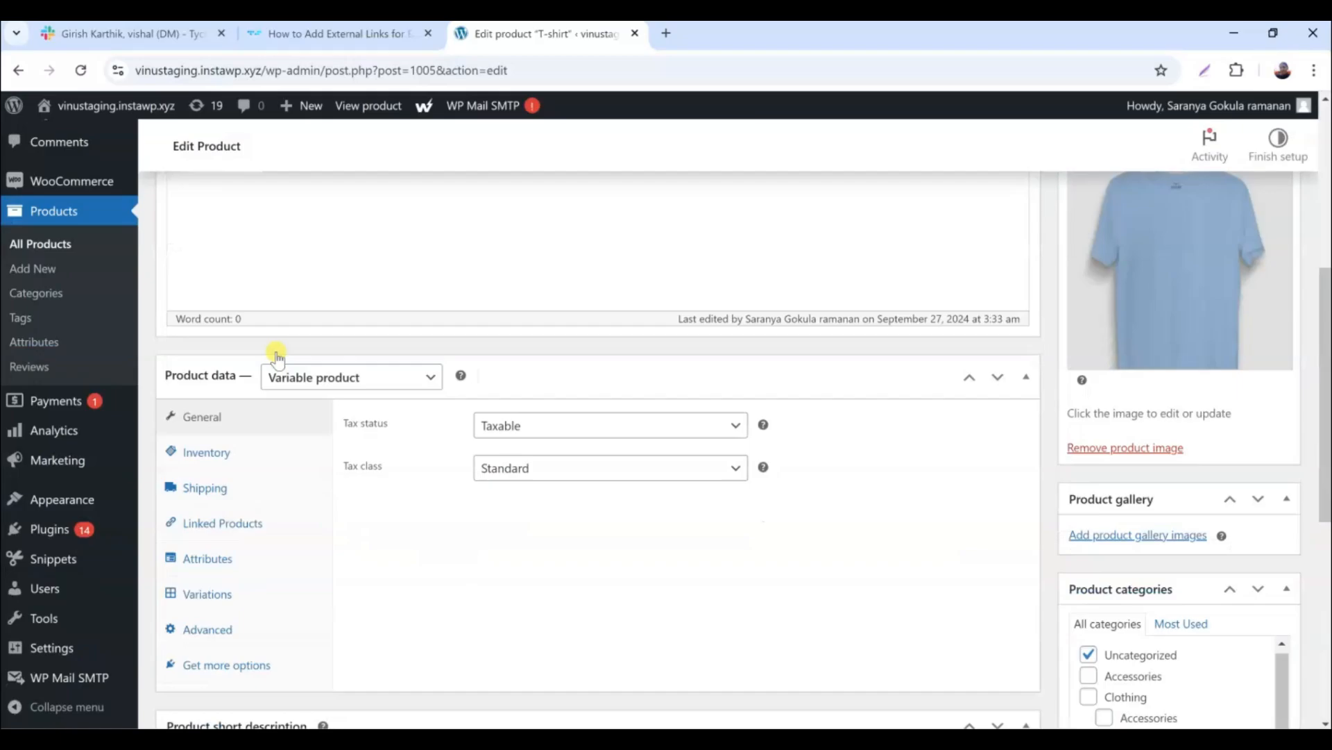
scroll("down", 3)
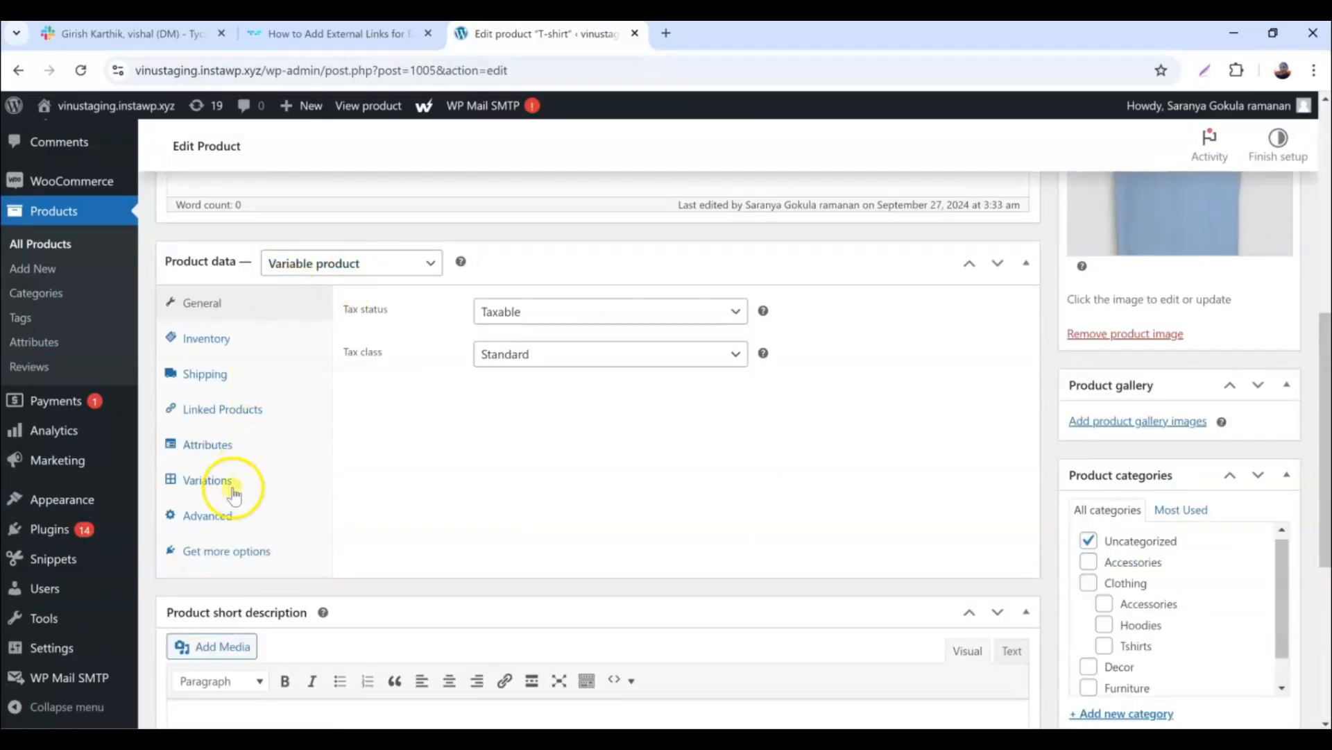
Expand the Yellow, Red and Blue variations so each one's External URL and price shows
left_click(207, 479)
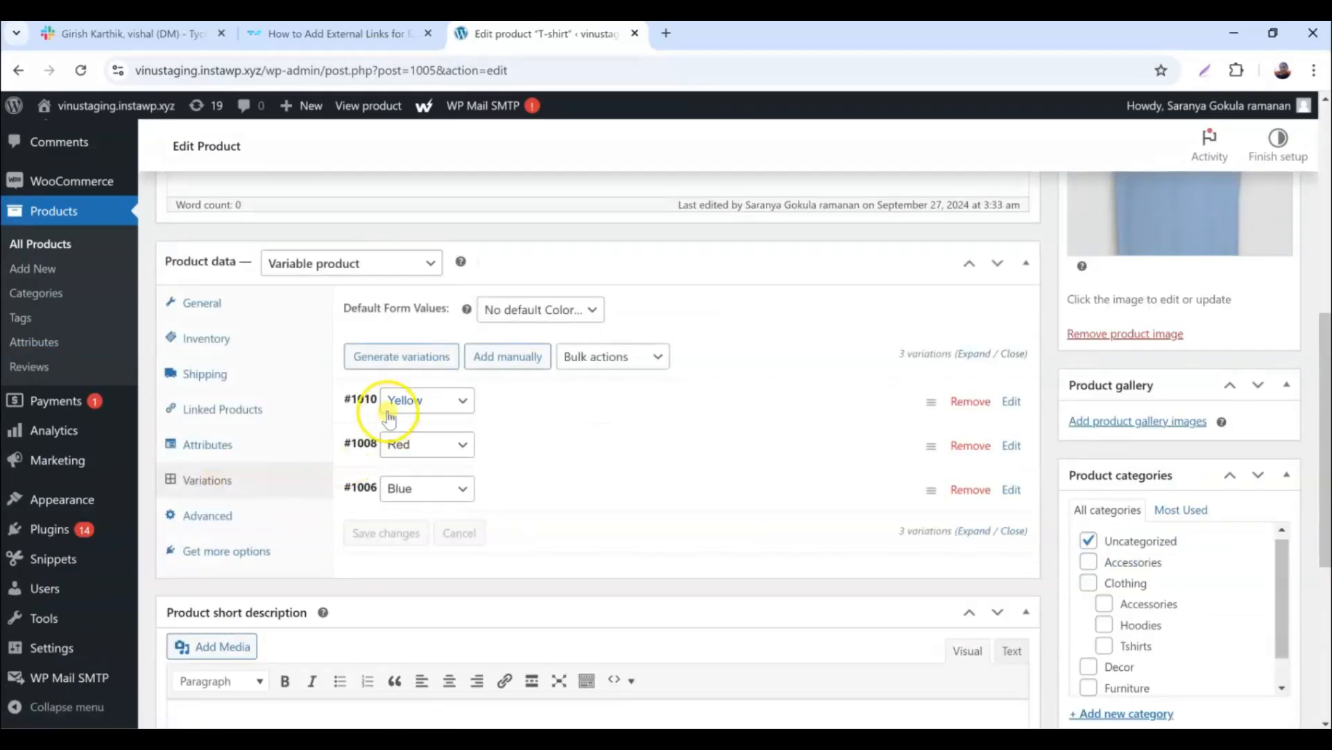
left_click(1012, 400)
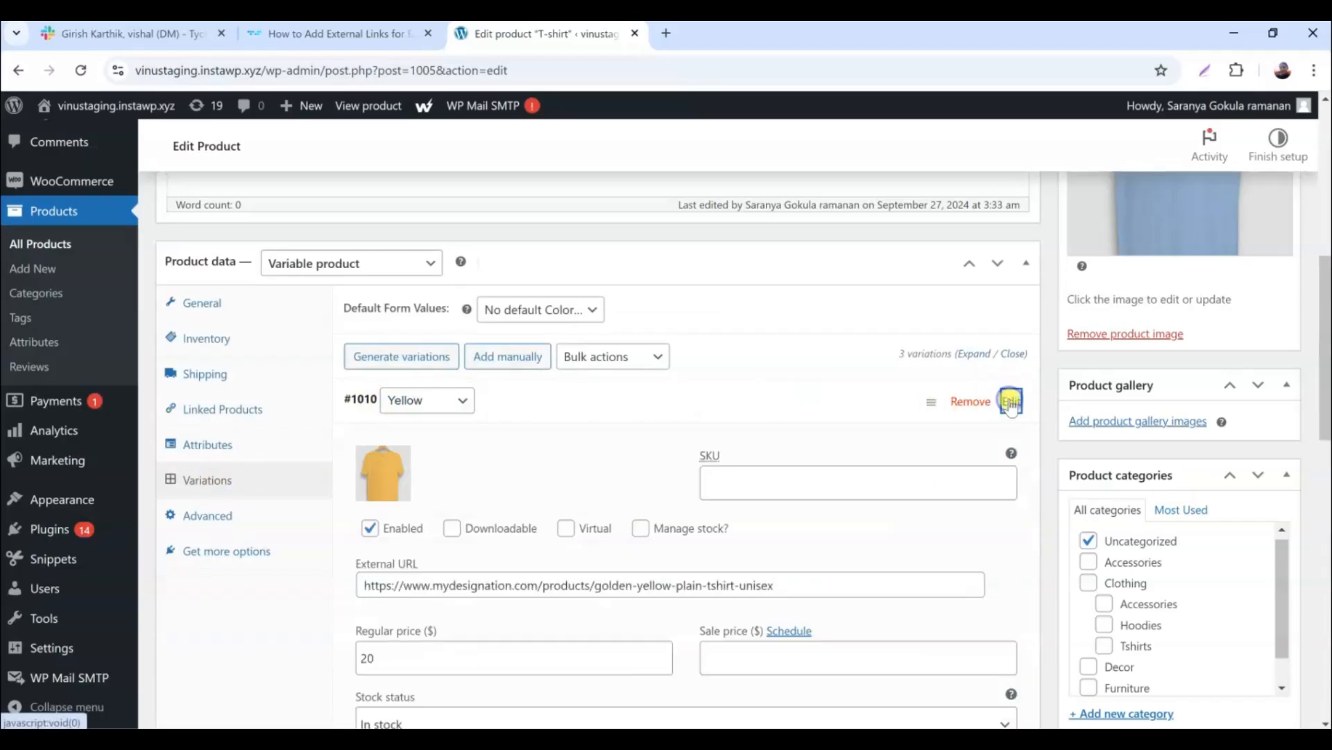
mouse_move(396, 571)
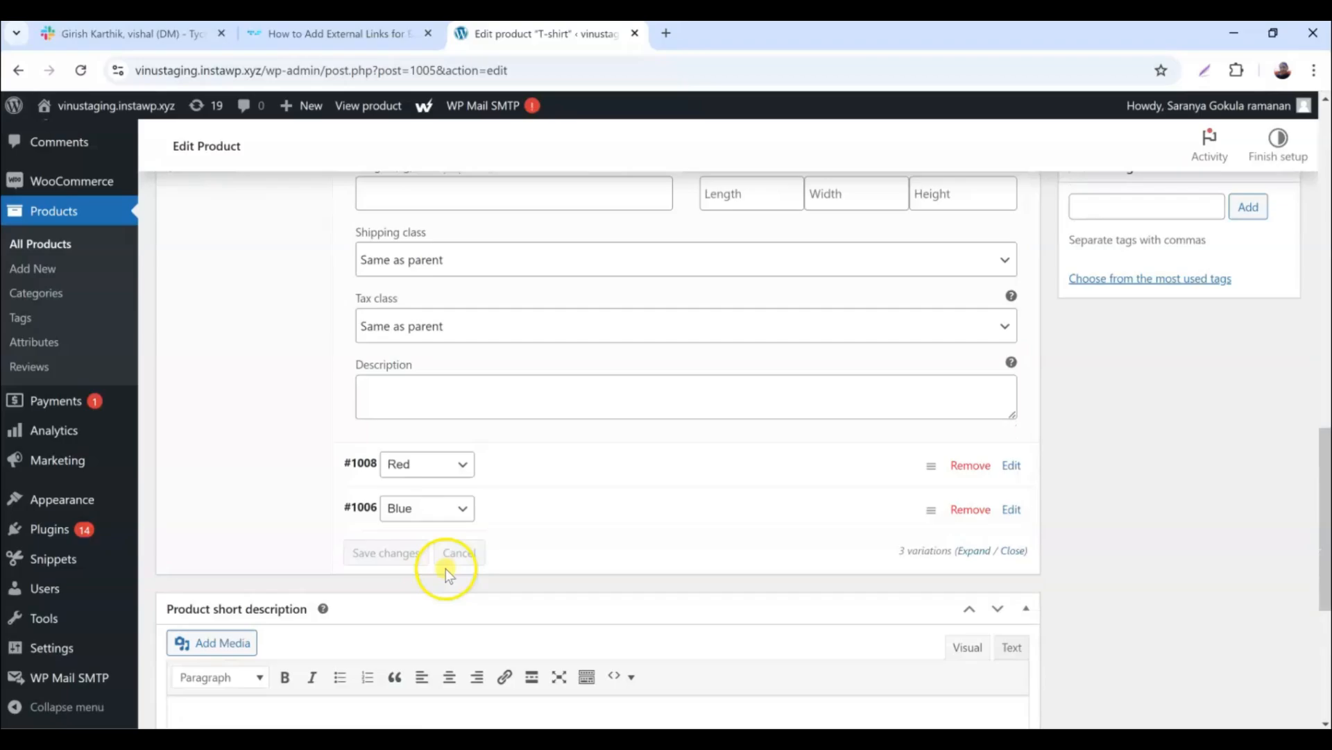
left_click(1011, 465)
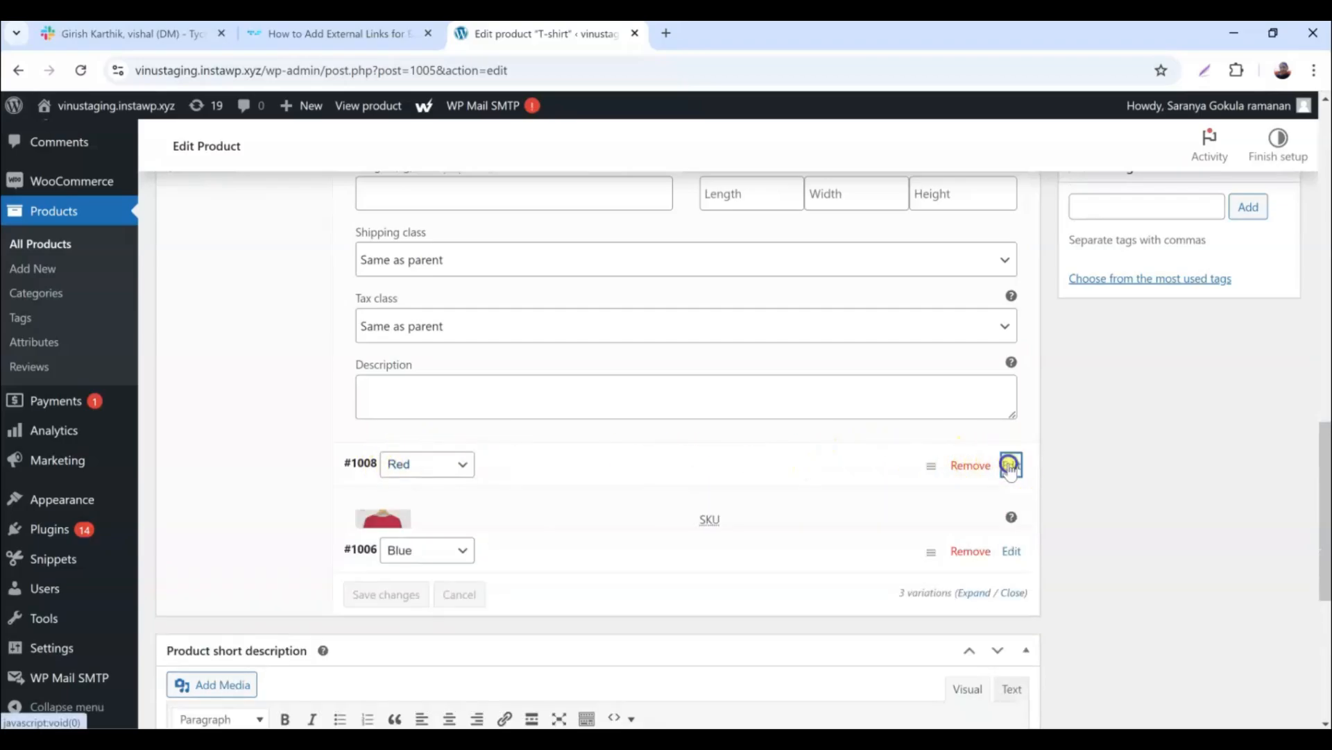
left_click(1012, 465)
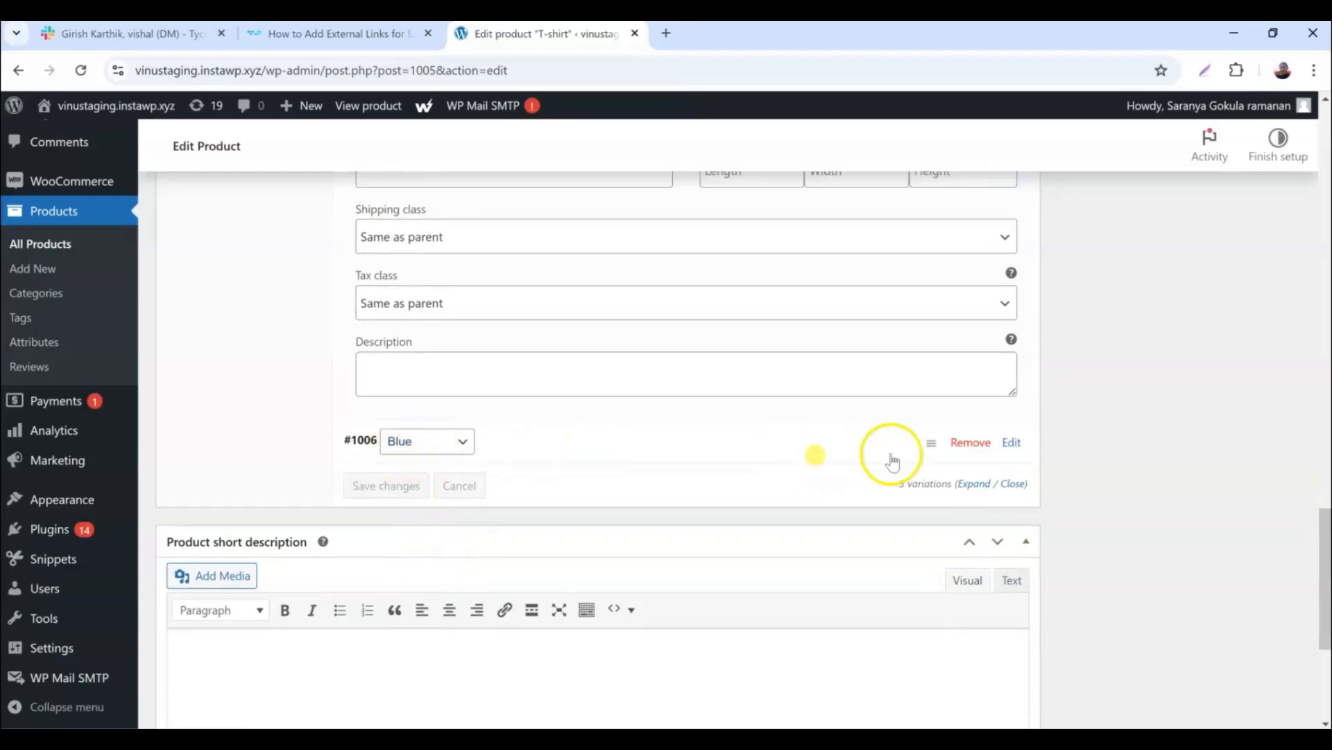
left_click(1011, 441)
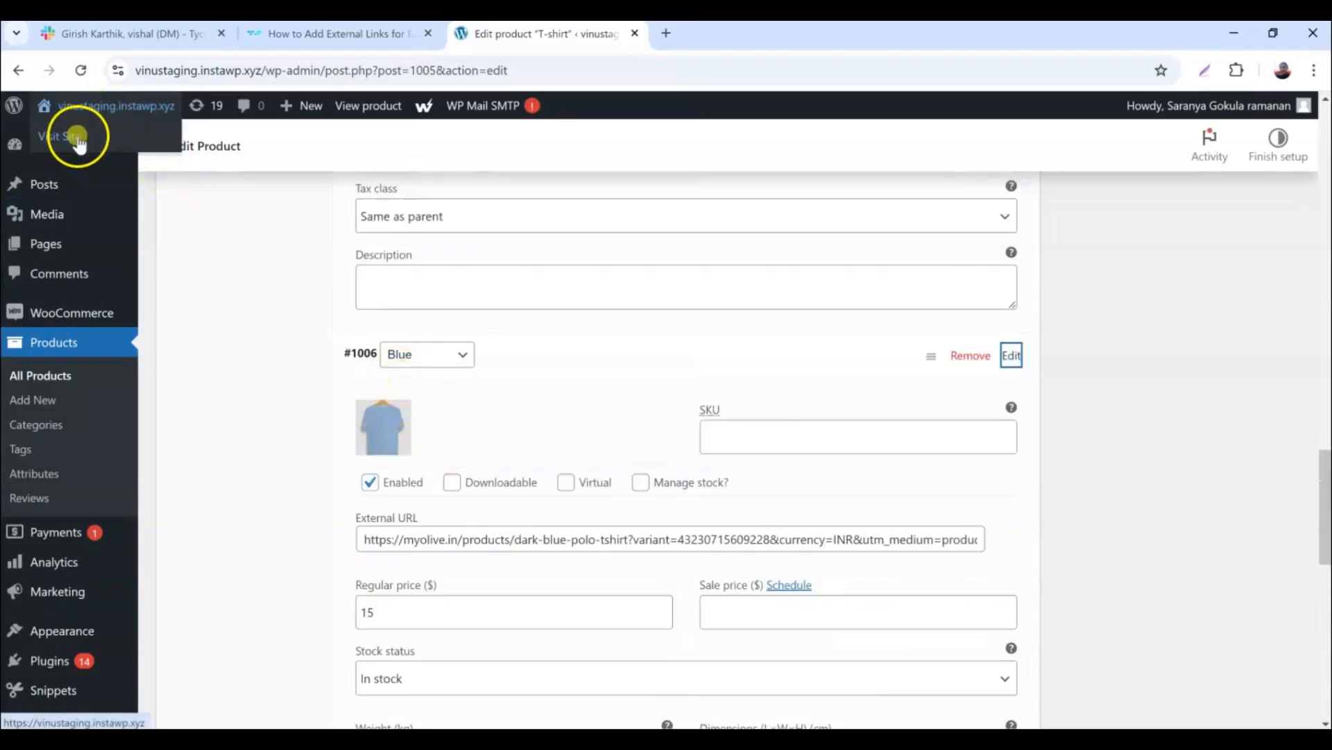
Visit the storefront, sort by latest, view the T-shirt and choose the Blue colour
left_click(56, 136)
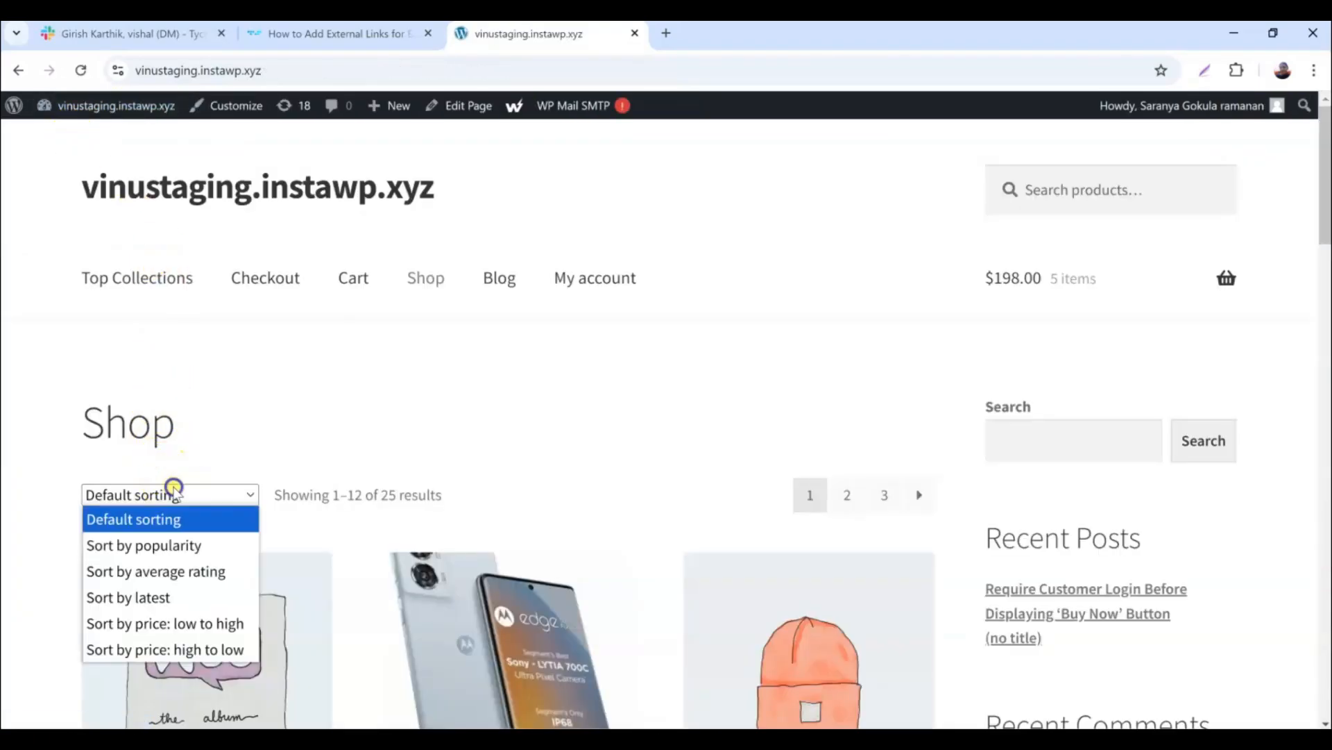
left_click(127, 597)
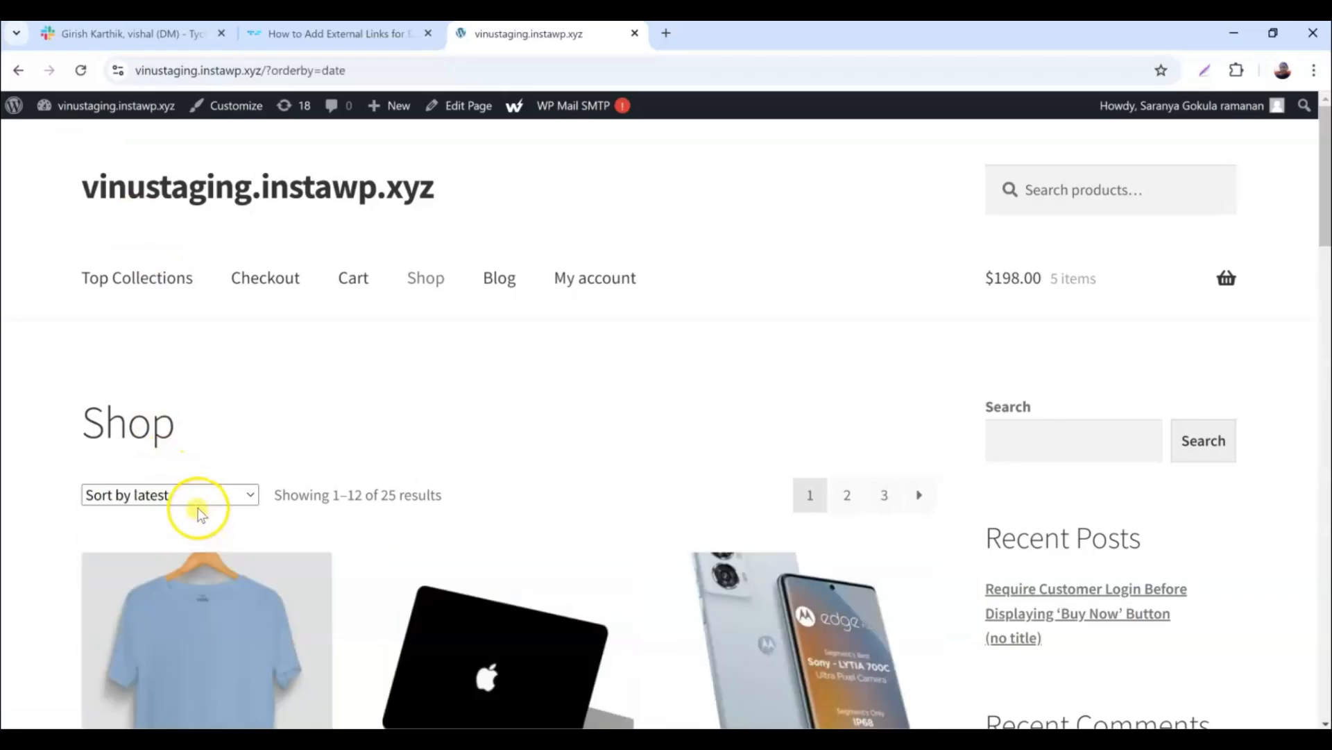
left_click(206, 637)
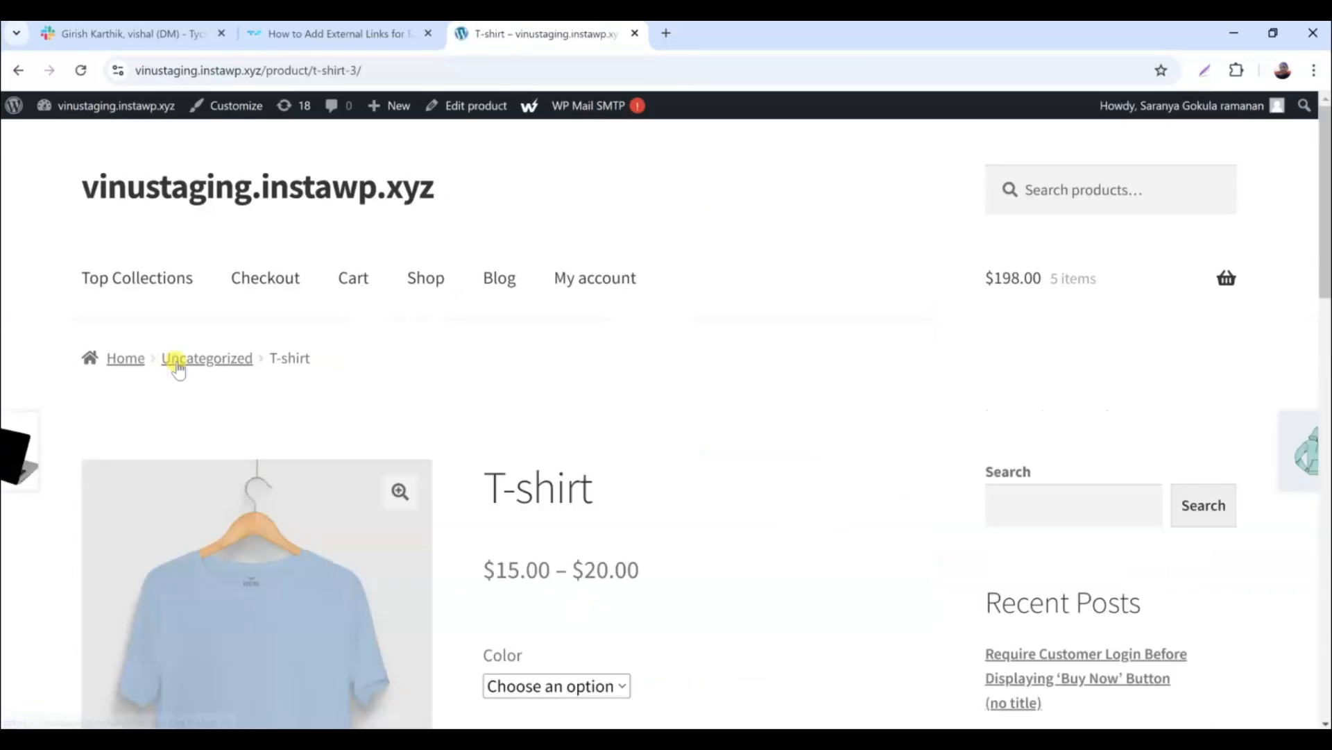
scroll("down", 3)
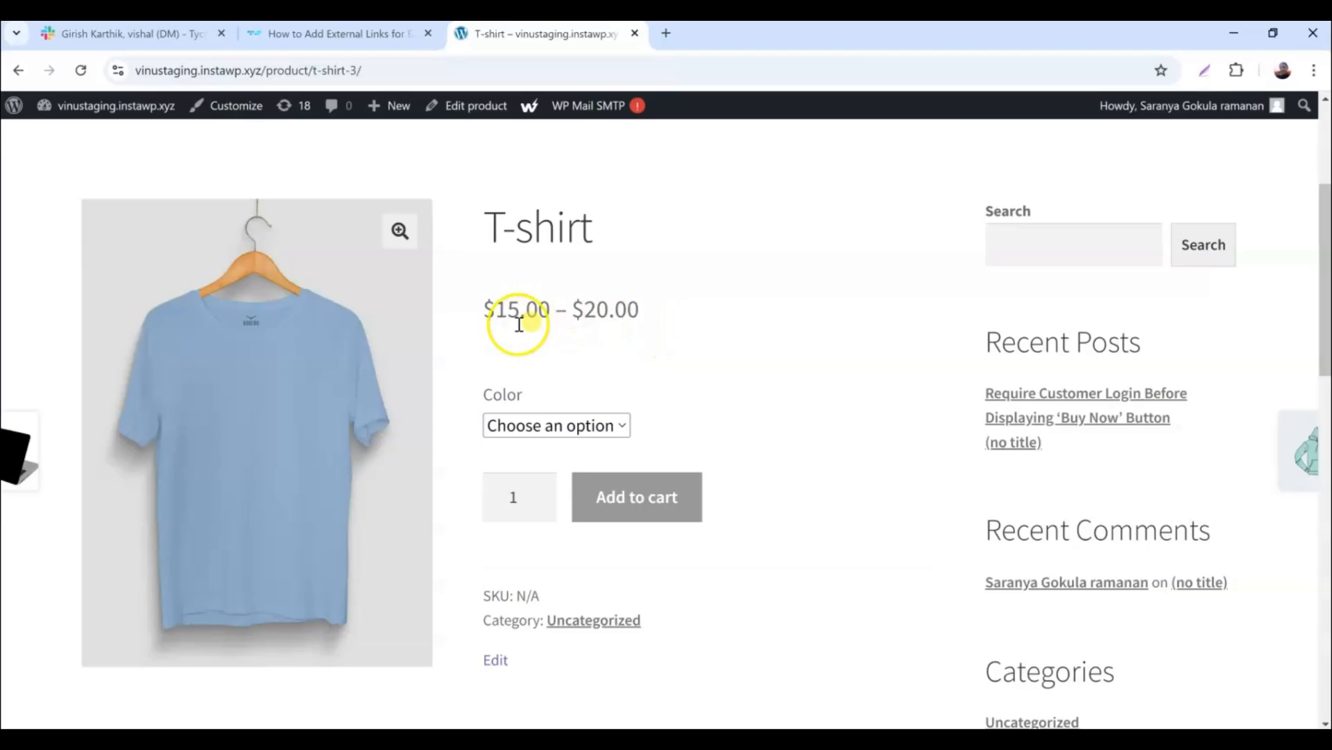
left_click(556, 425)
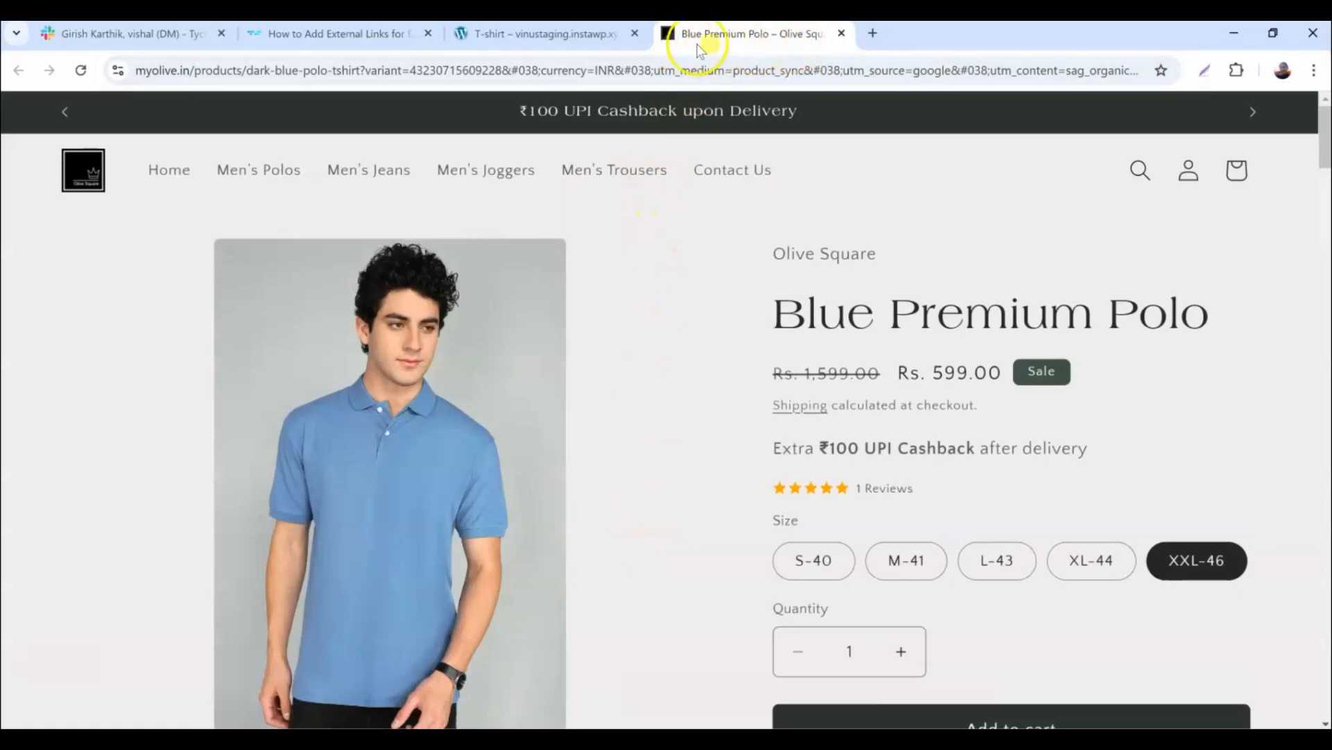
Add the Red T-shirt to the cart, then return and begin choosing Yellow
left_click(544, 33)
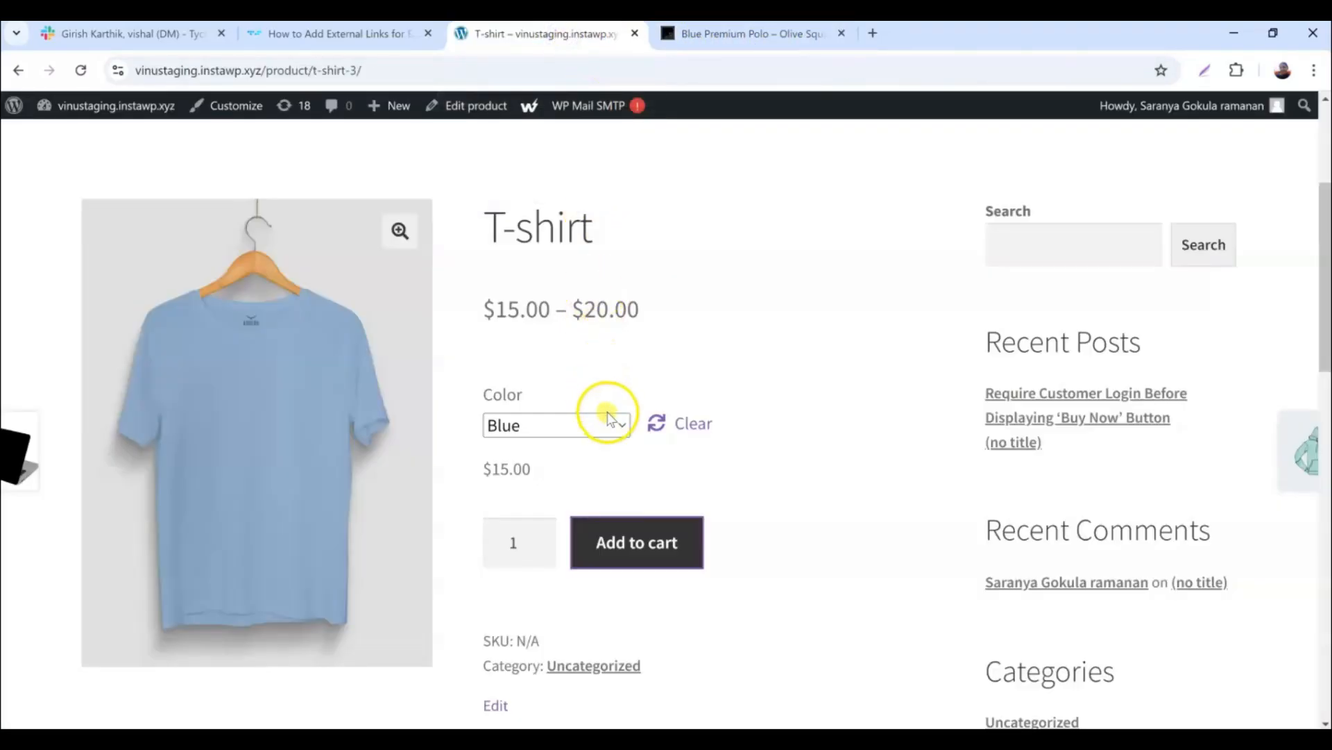
left_click(556, 424)
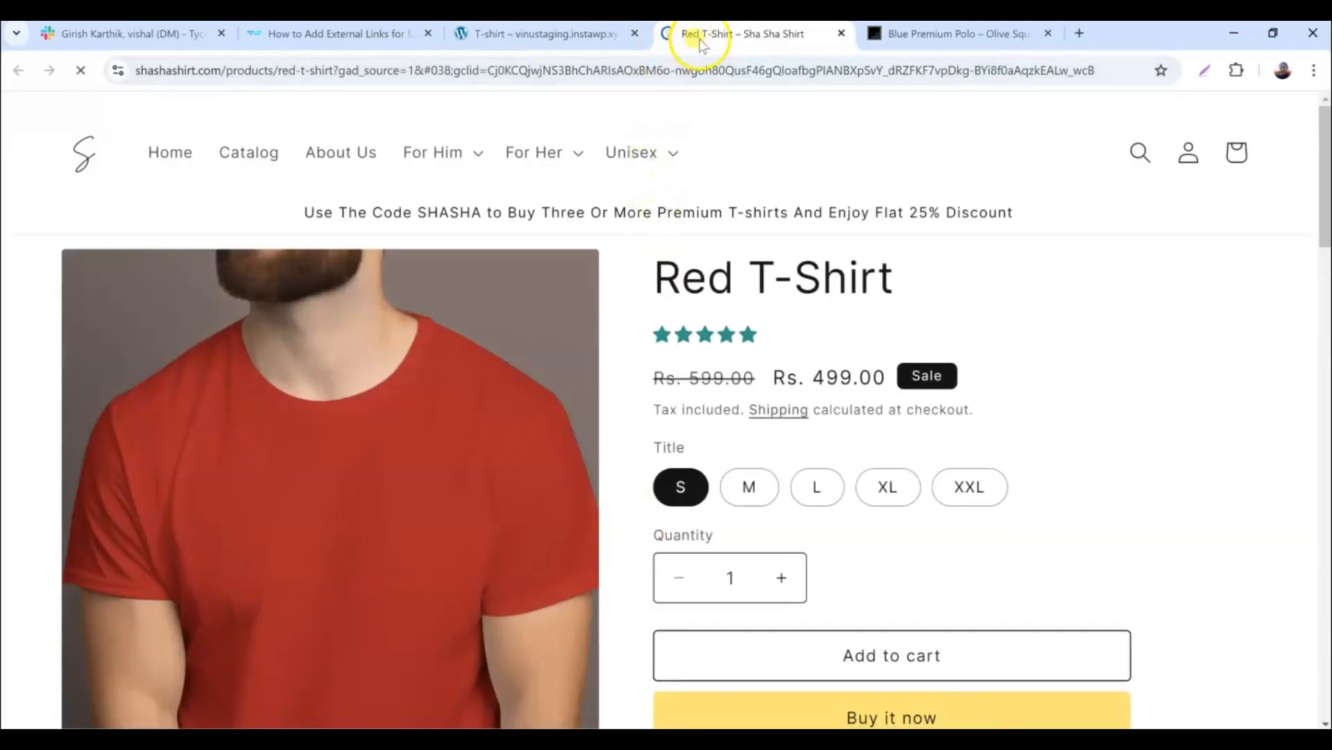
left_click(544, 33)
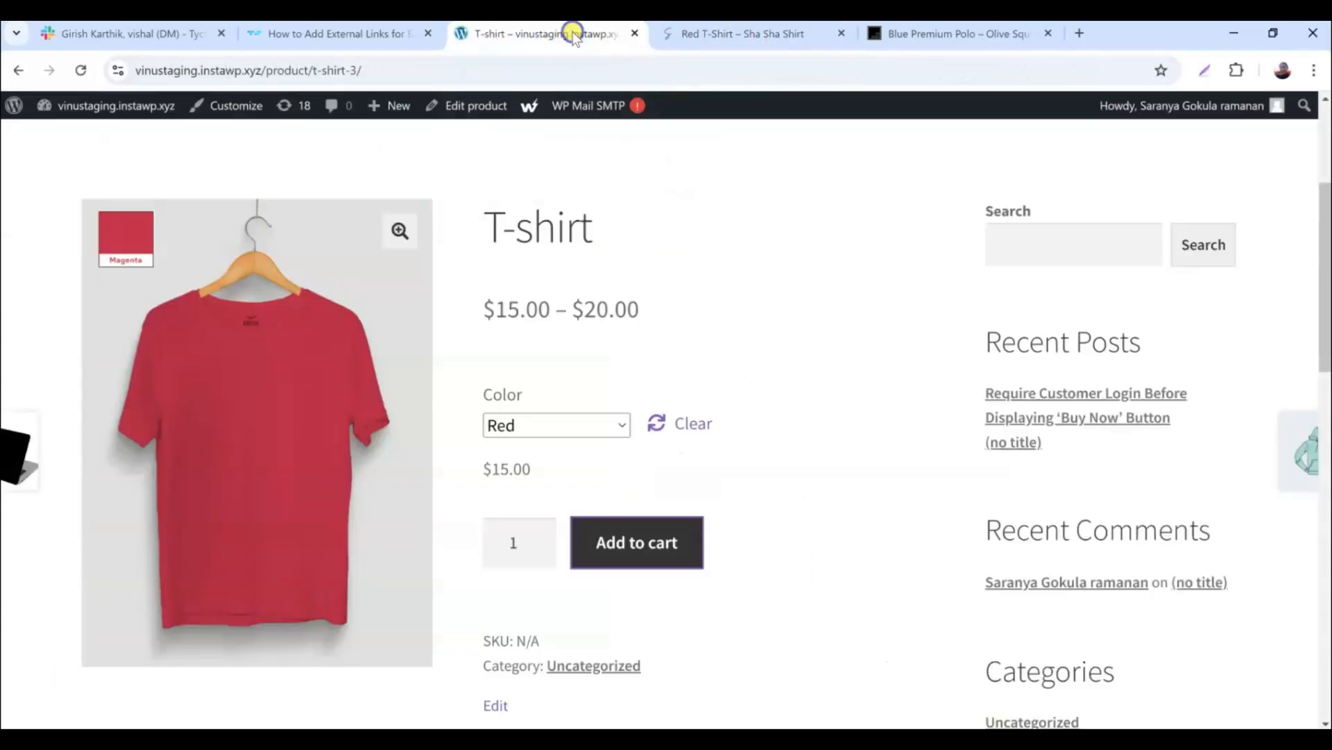
left_click(555, 425)
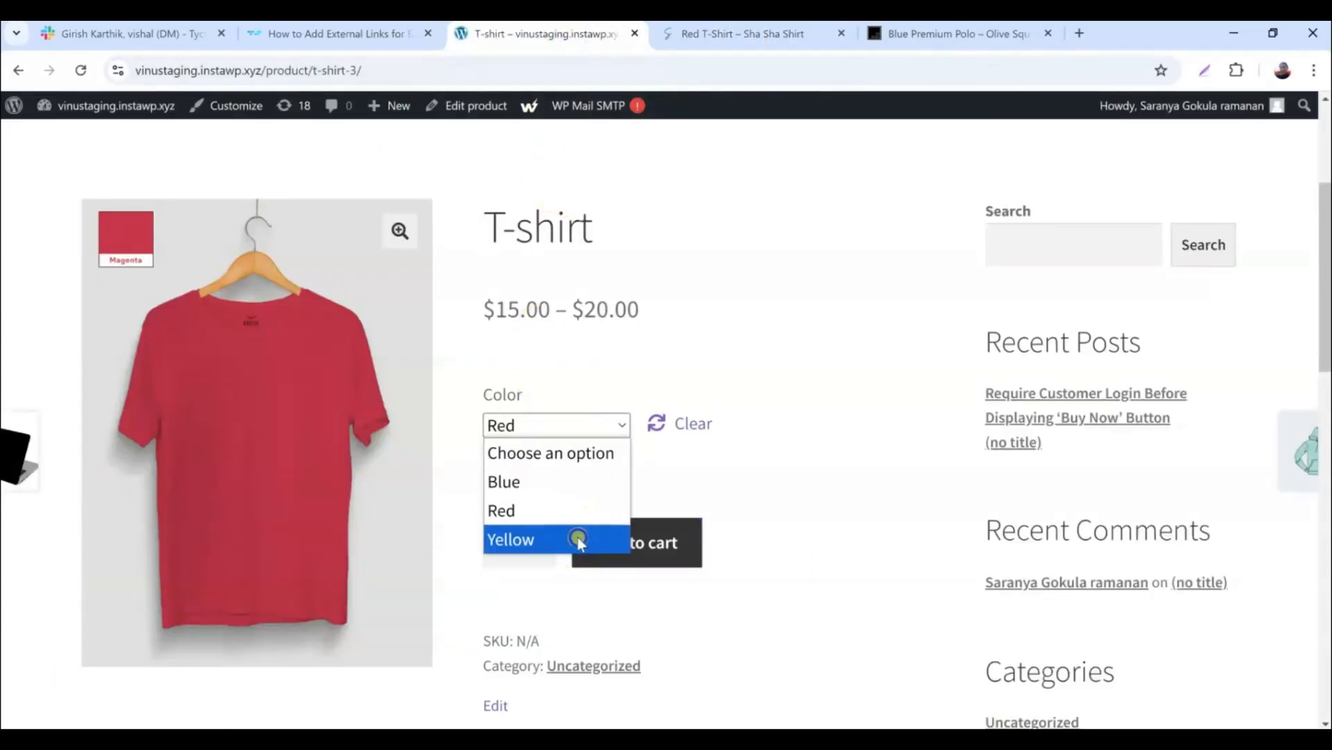